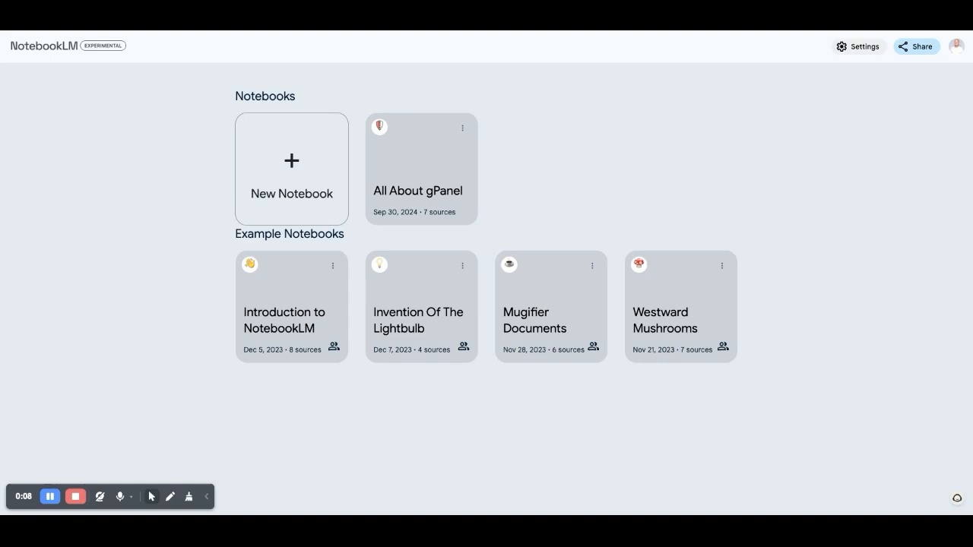
pyautogui.moveTo(776, 204)
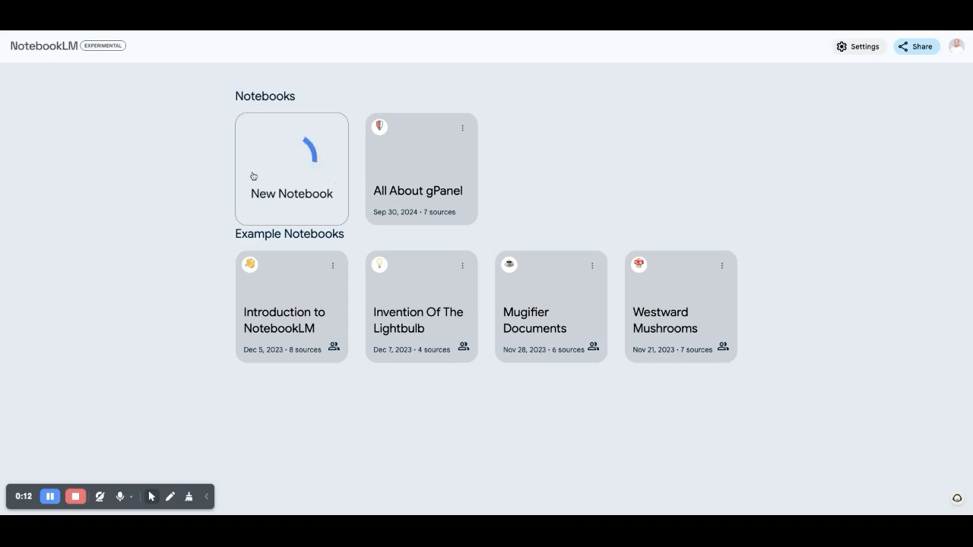
# - Create a new untitled notebook so its Add sources panel appears
pyautogui.click(292, 167)
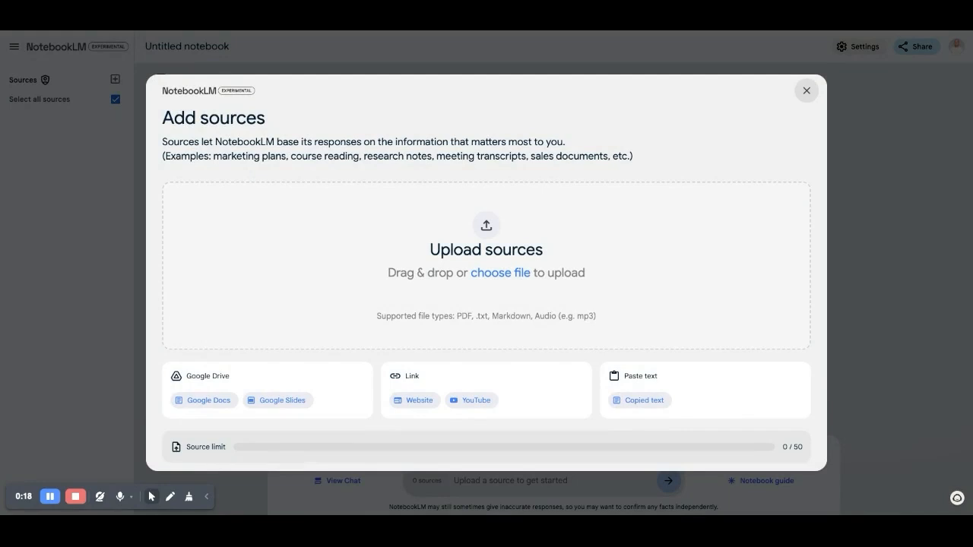
pyautogui.moveTo(499, 271)
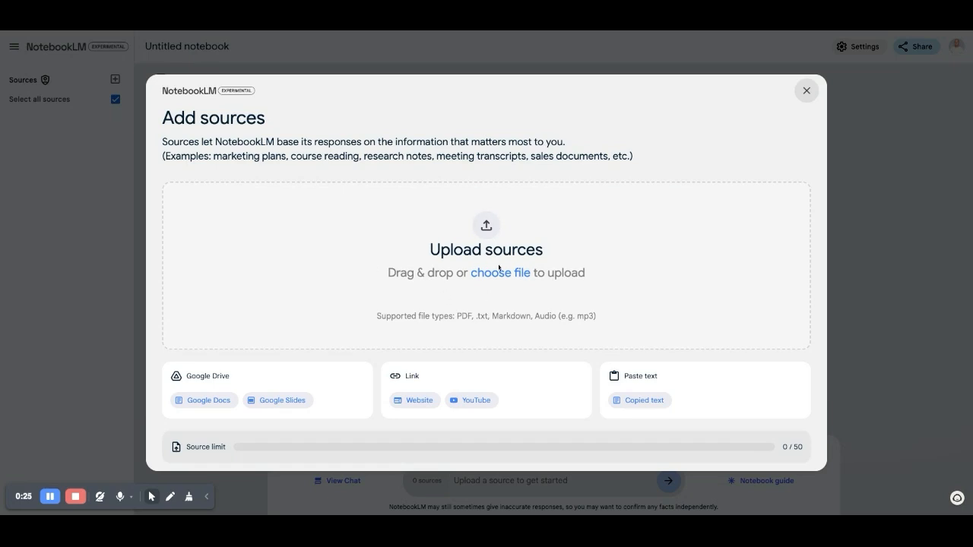
pyautogui.moveTo(357, 405)
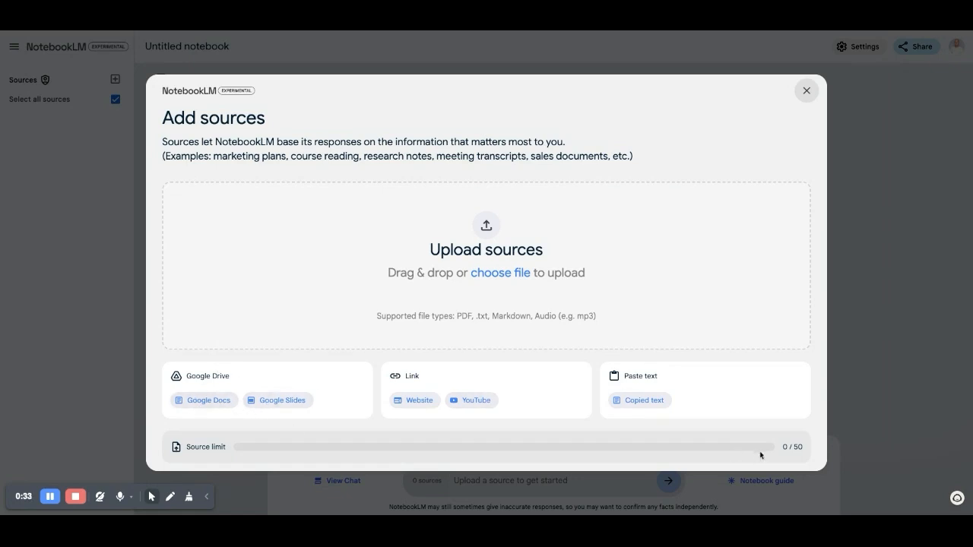
pyautogui.moveTo(788, 166)
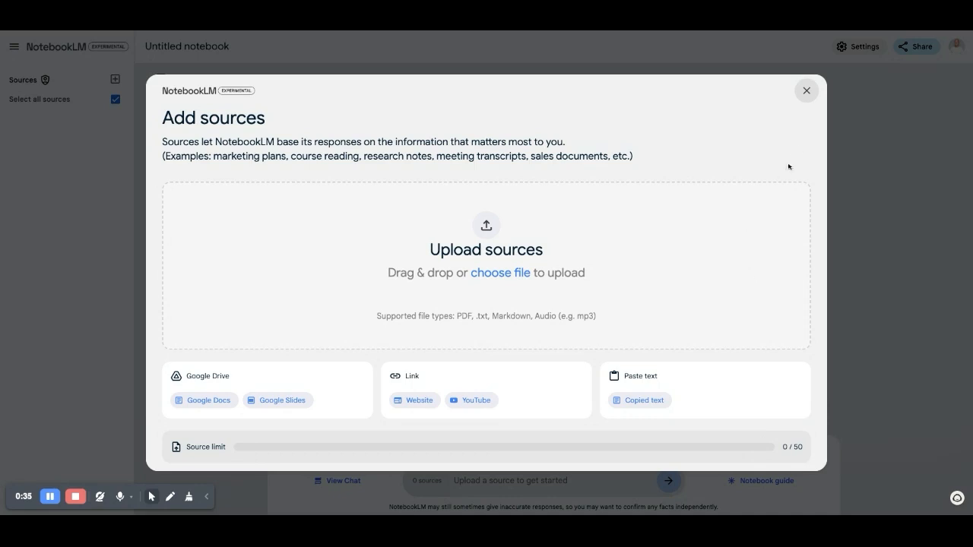
# - From the notebook list, bring up the All About gPanel notebook's guide with summary and suggested questions
pyautogui.click(806, 91)
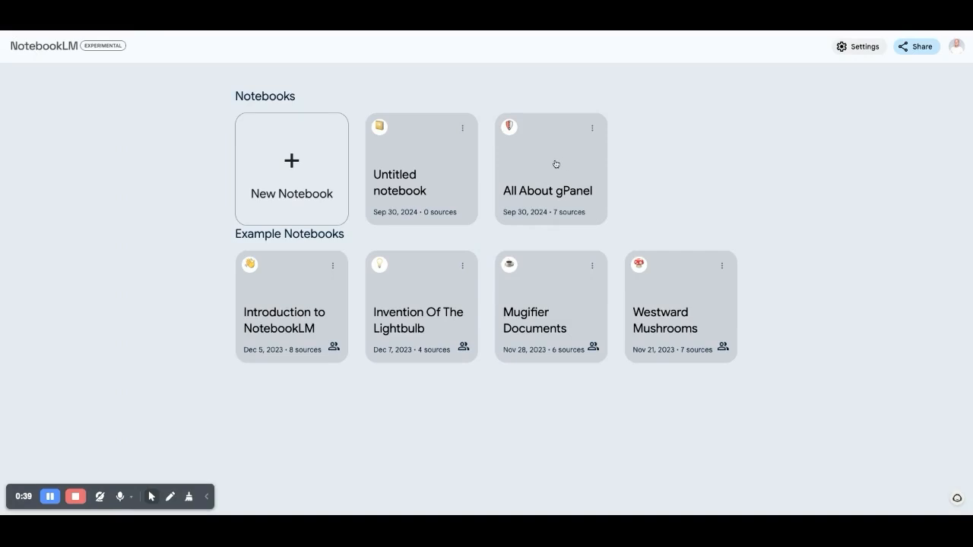
pyautogui.click(550, 167)
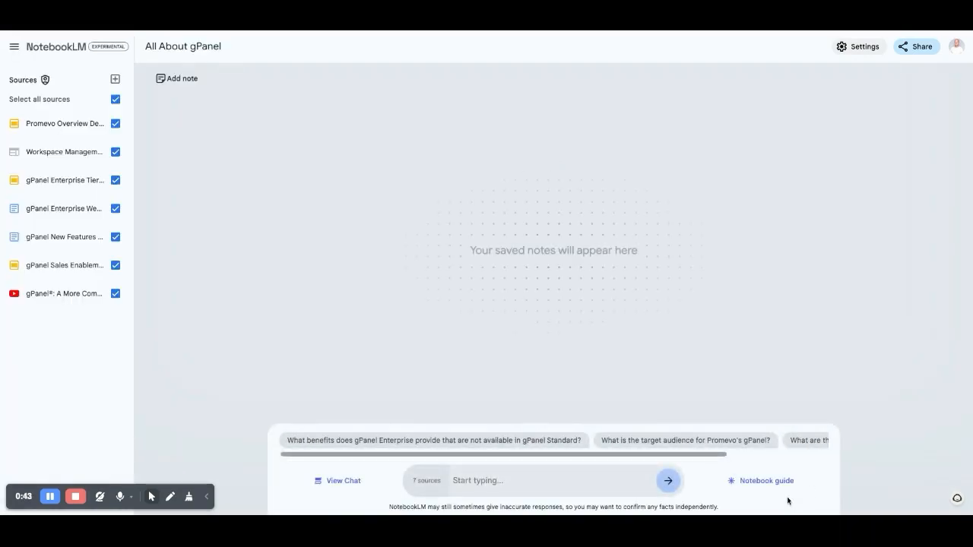
pyautogui.click(766, 480)
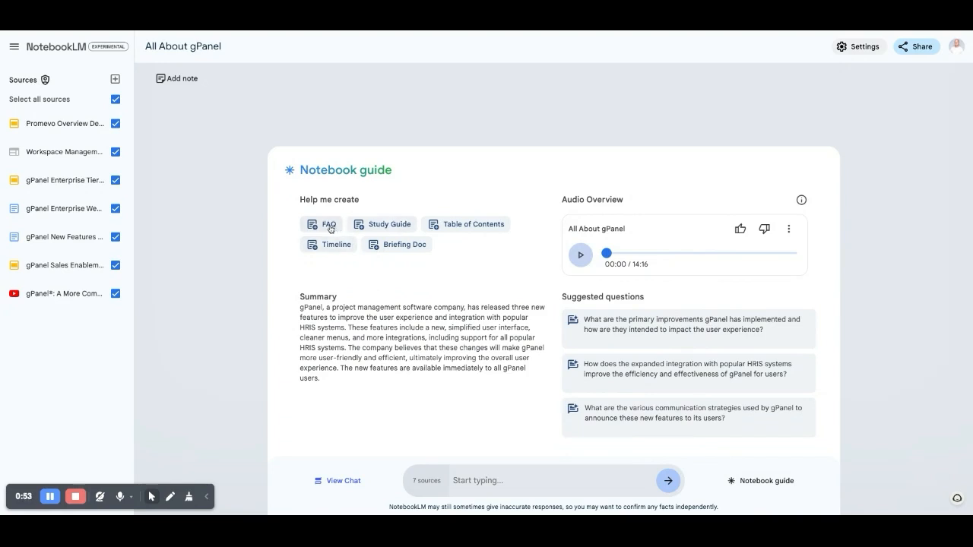
pyautogui.moveTo(407, 228)
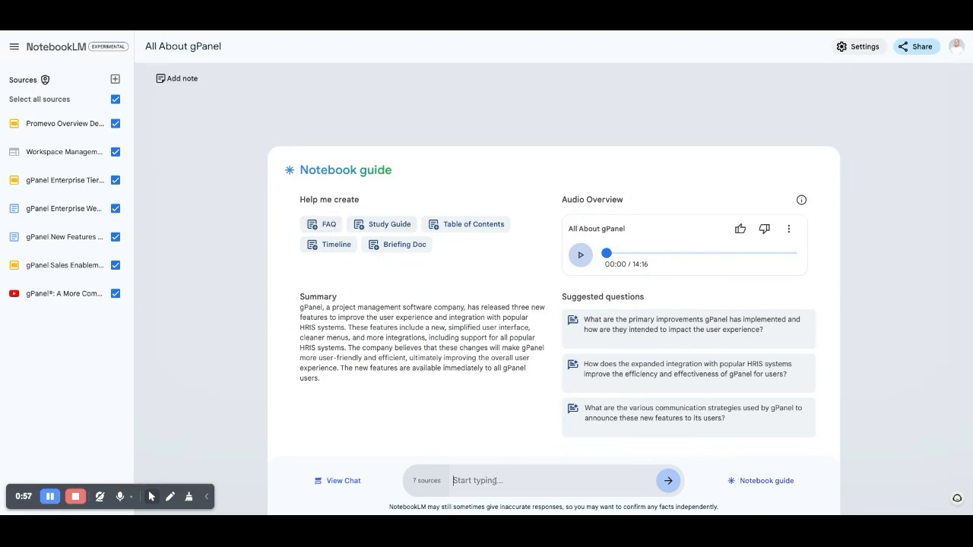
# - In chat, ask the suggested question about gPanel's primary improvements and get a cited answer
pyautogui.click(338, 480)
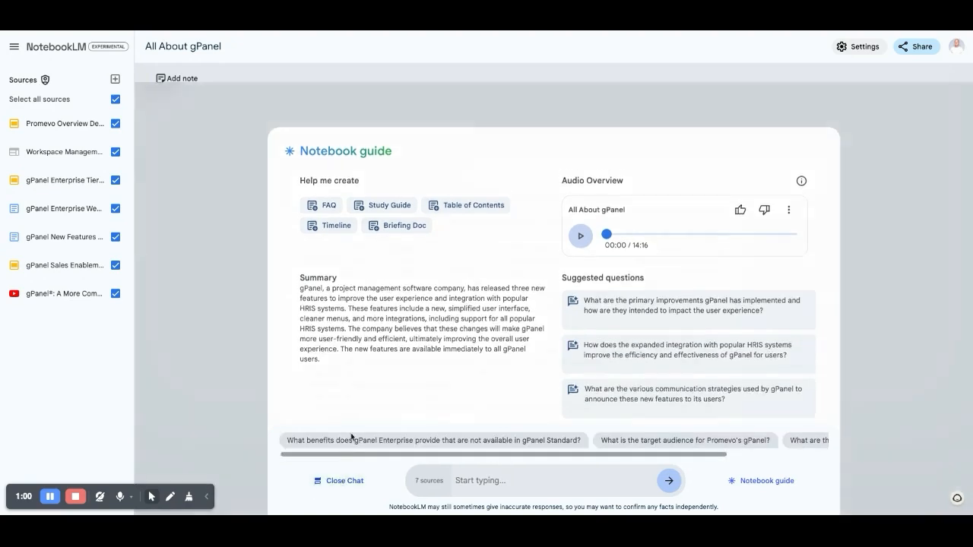
pyautogui.click(688, 304)
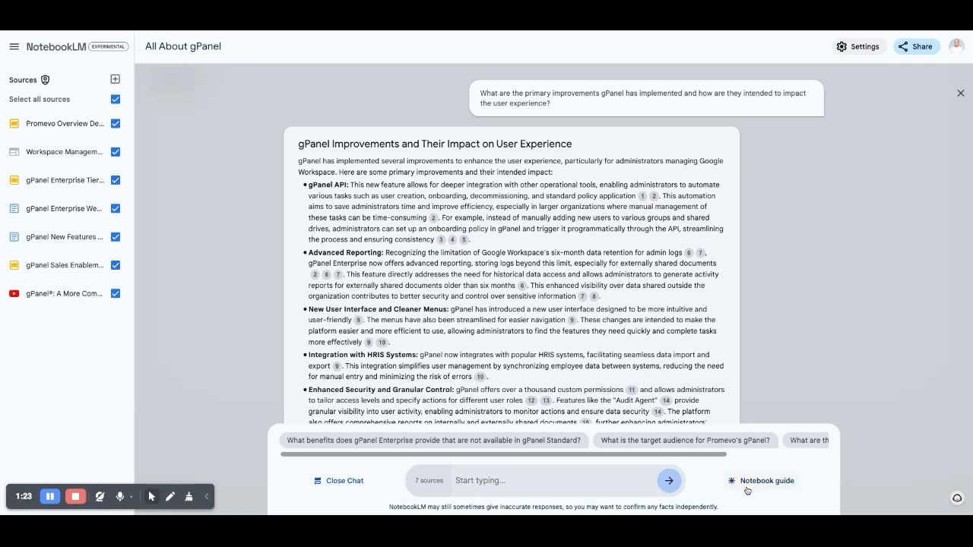
# - Back in the Notebook guide, start playing the All About gPanel Audio Overview
pyautogui.click(766, 481)
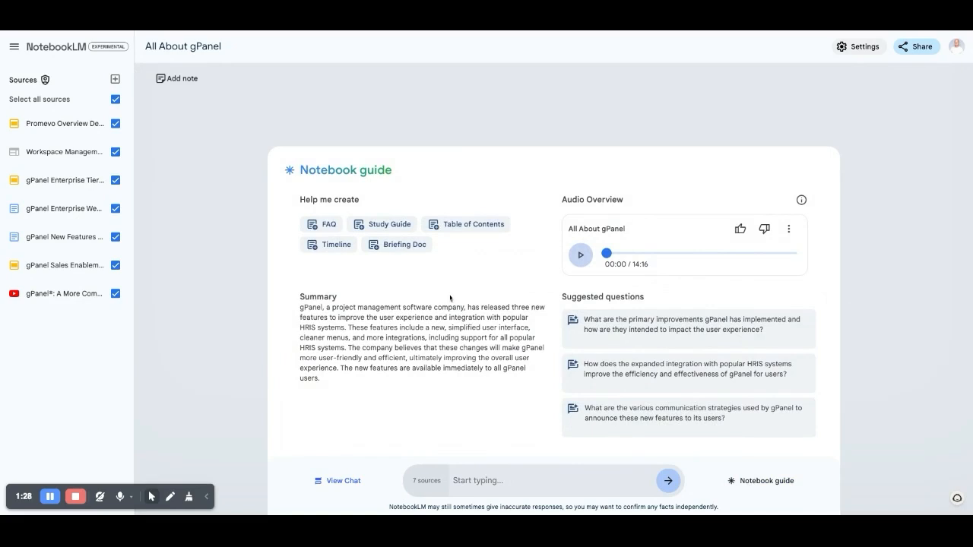
pyautogui.moveTo(596, 211)
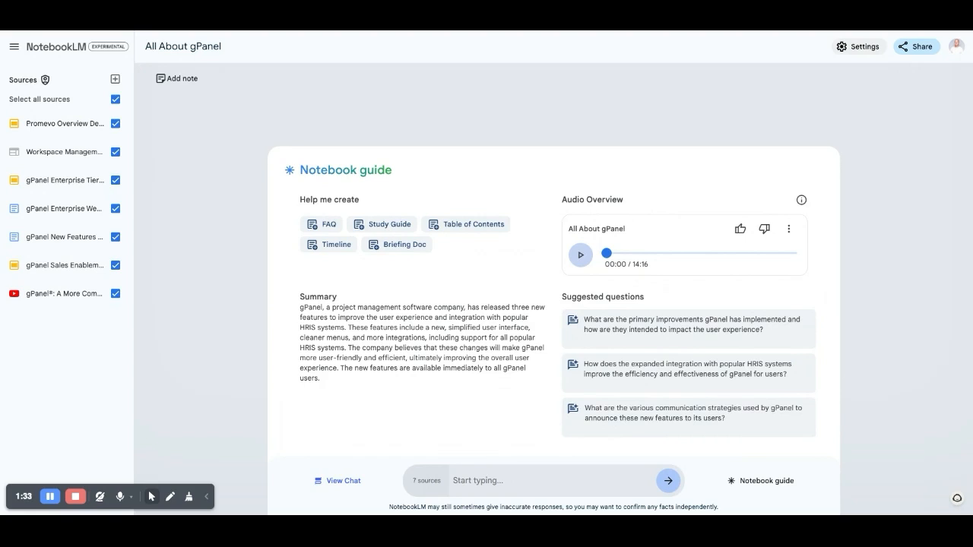
pyautogui.moveTo(584, 219)
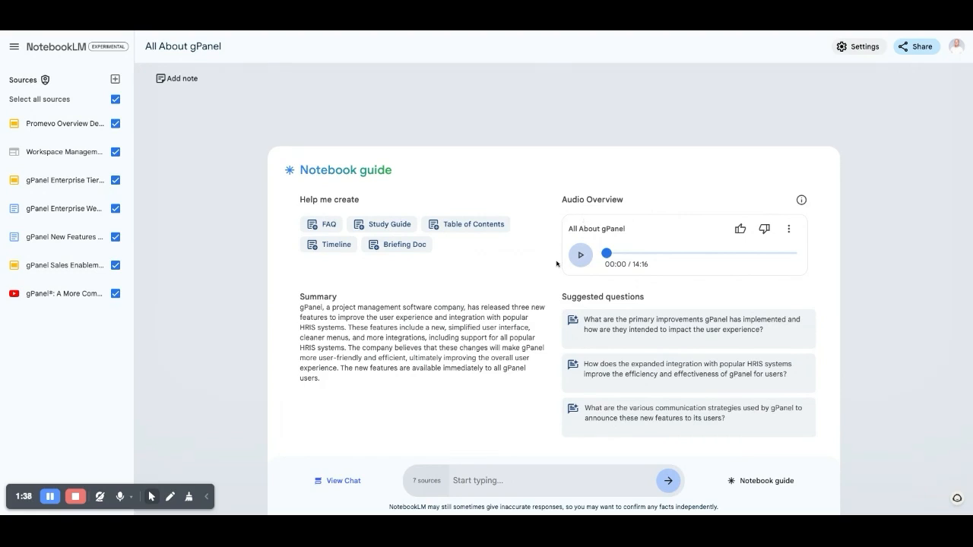
pyautogui.click(580, 256)
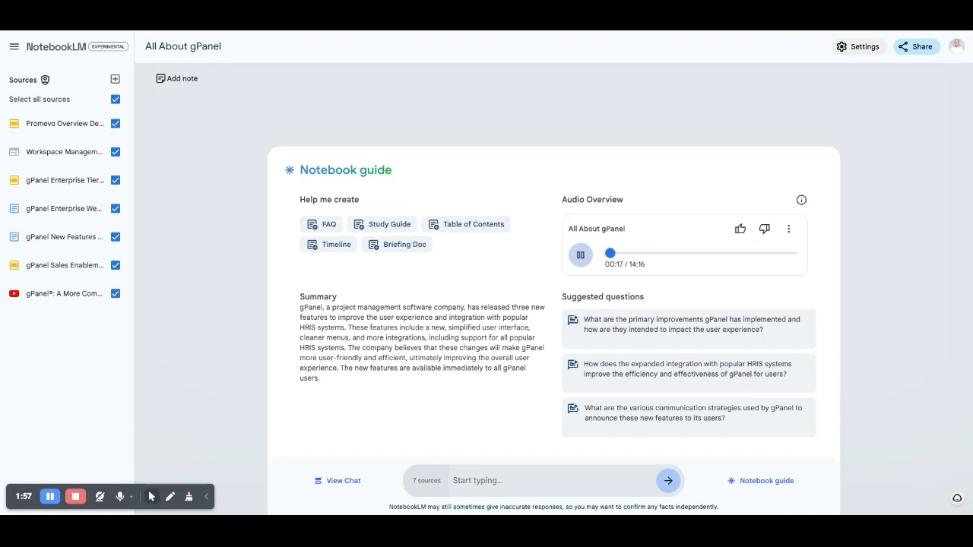
pyautogui.moveTo(525, 292)
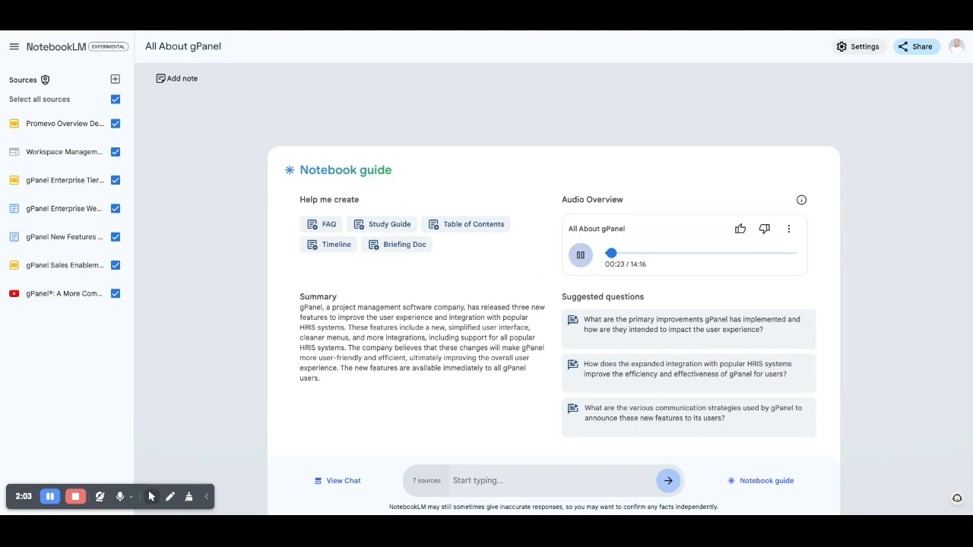
# - Pause the Audio Overview and skip ahead to about 6:31 of 14:16
pyautogui.click(580, 255)
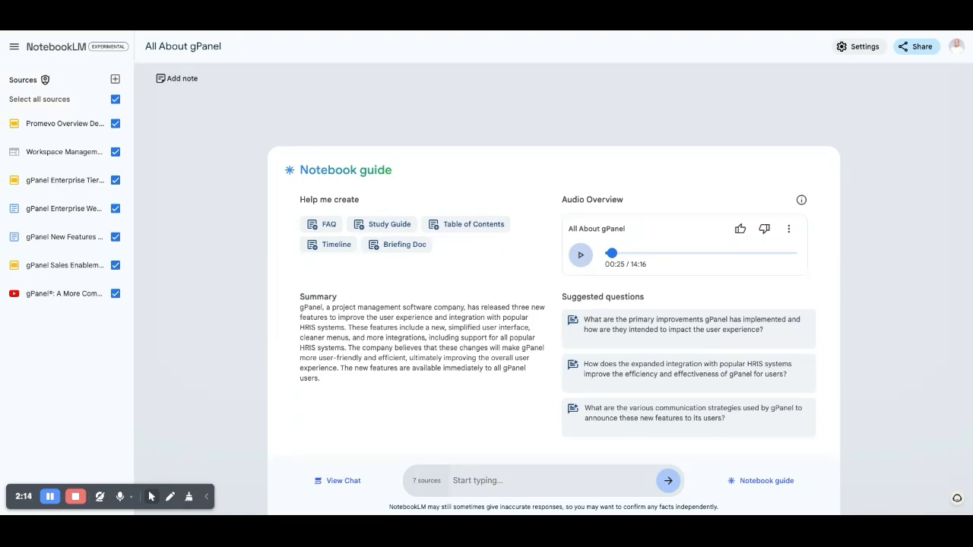
pyautogui.moveTo(540, 274)
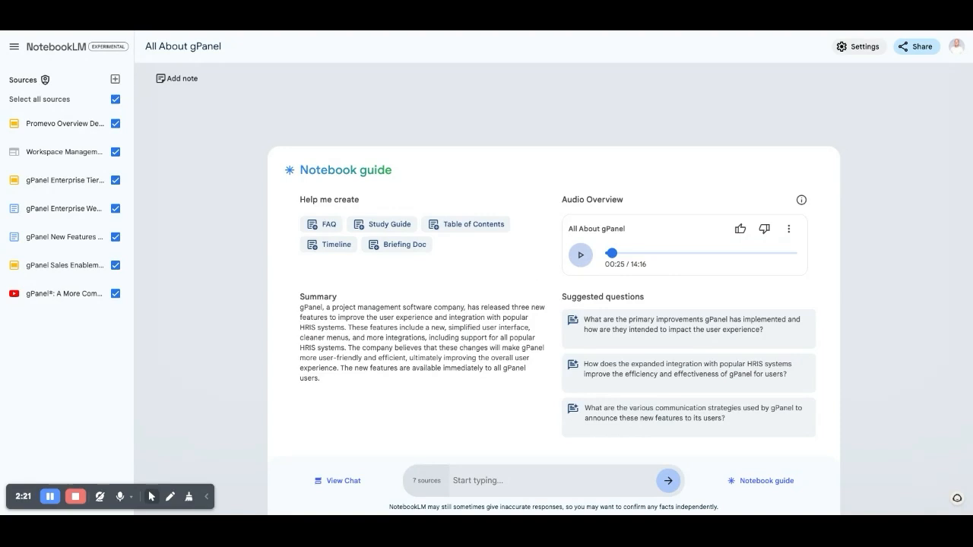
pyautogui.moveTo(511, 274)
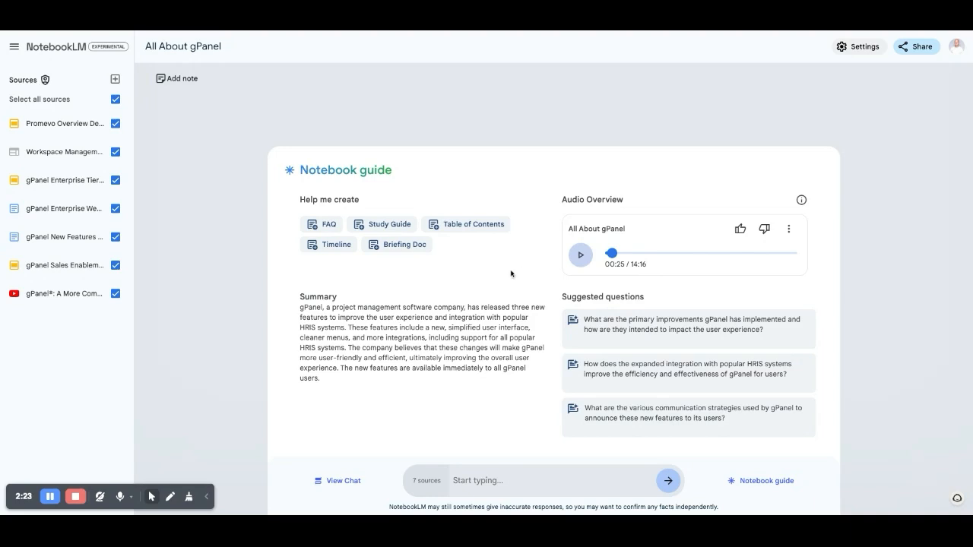
pyautogui.moveTo(614, 253); pyautogui.dragTo(694, 252)
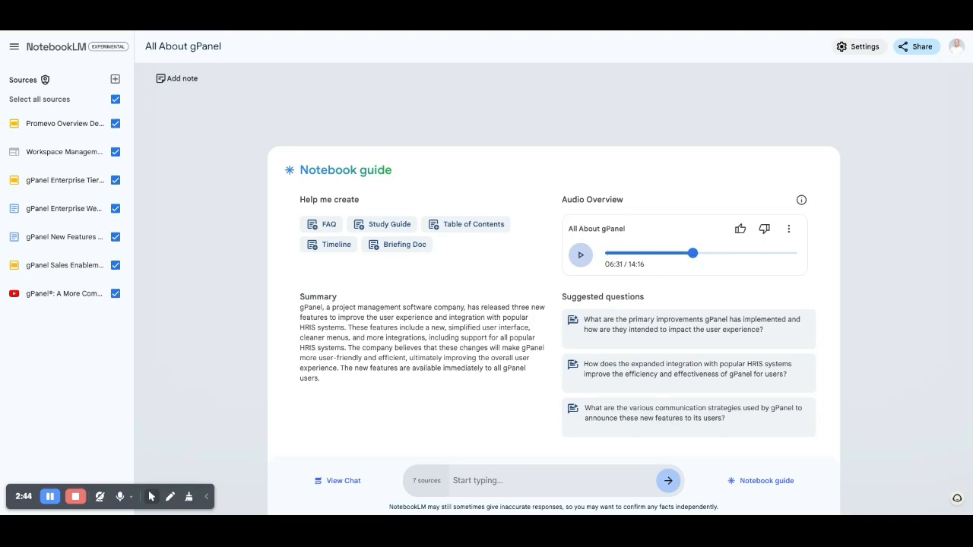